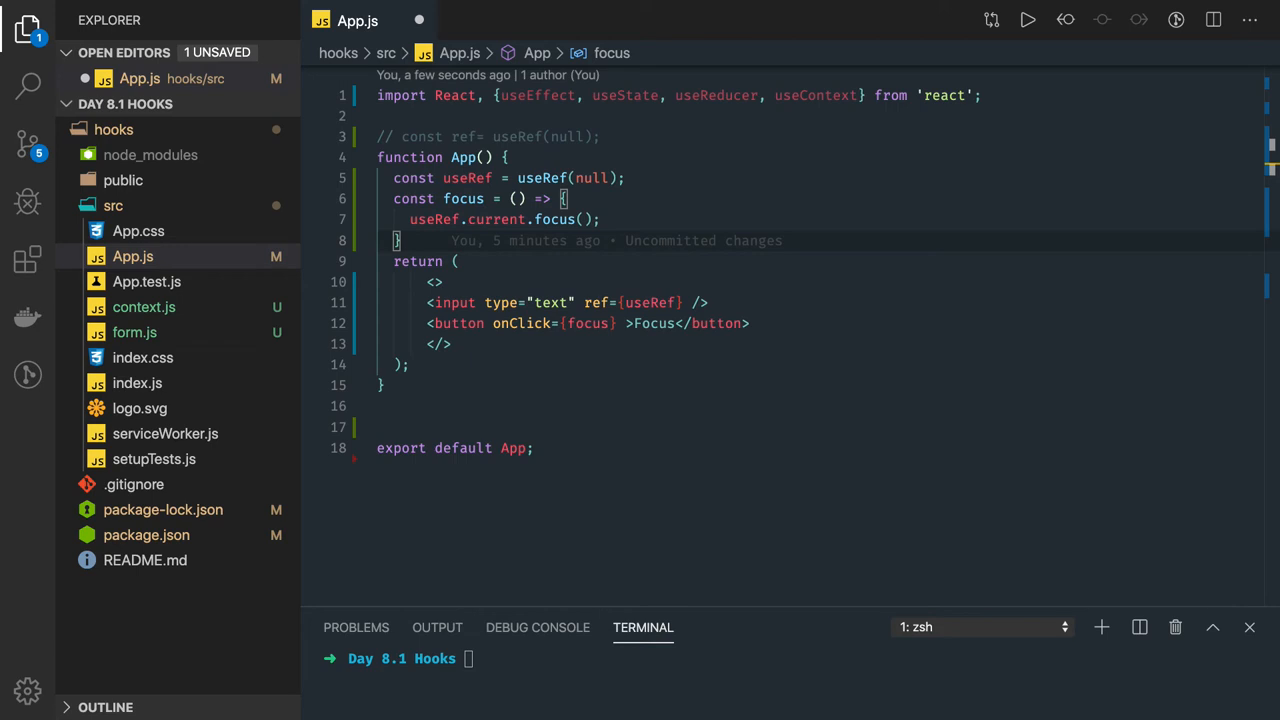
mouse_move(656, 352)
type("ref={} ")
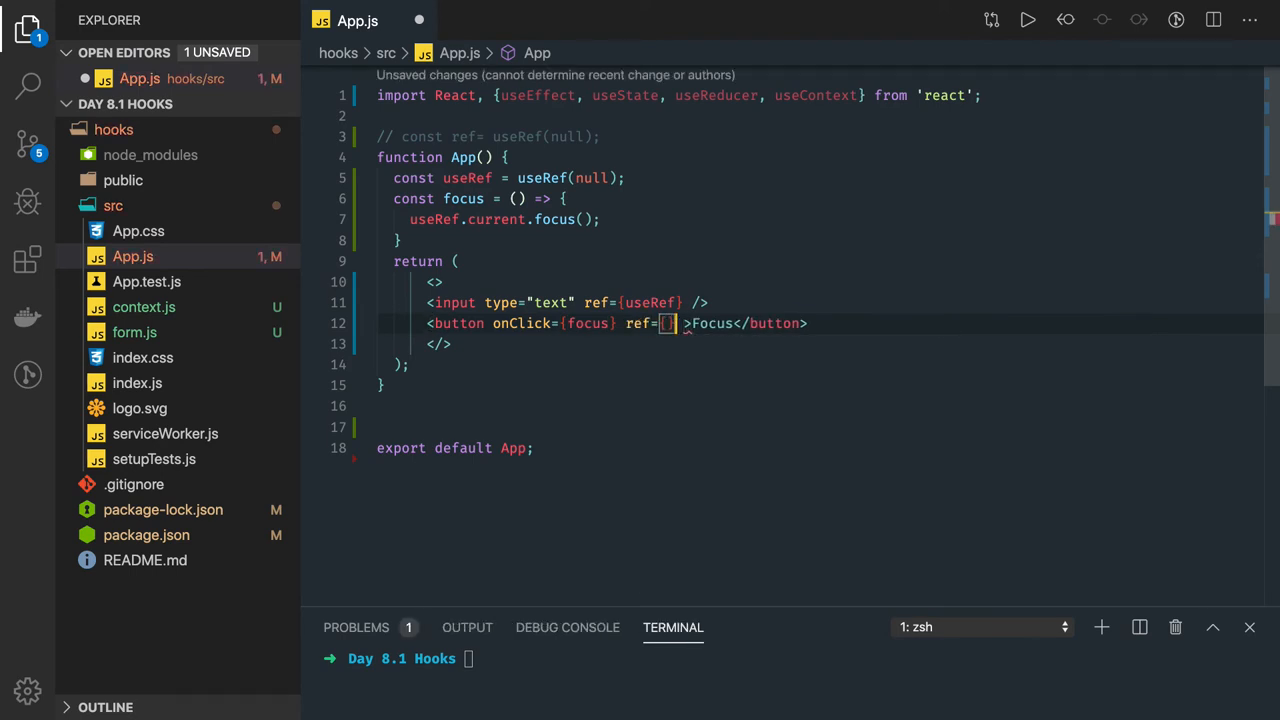
- Attach ref={useRef} to the button and have the handler call setAttribute("disabled", true)
type("useRef")
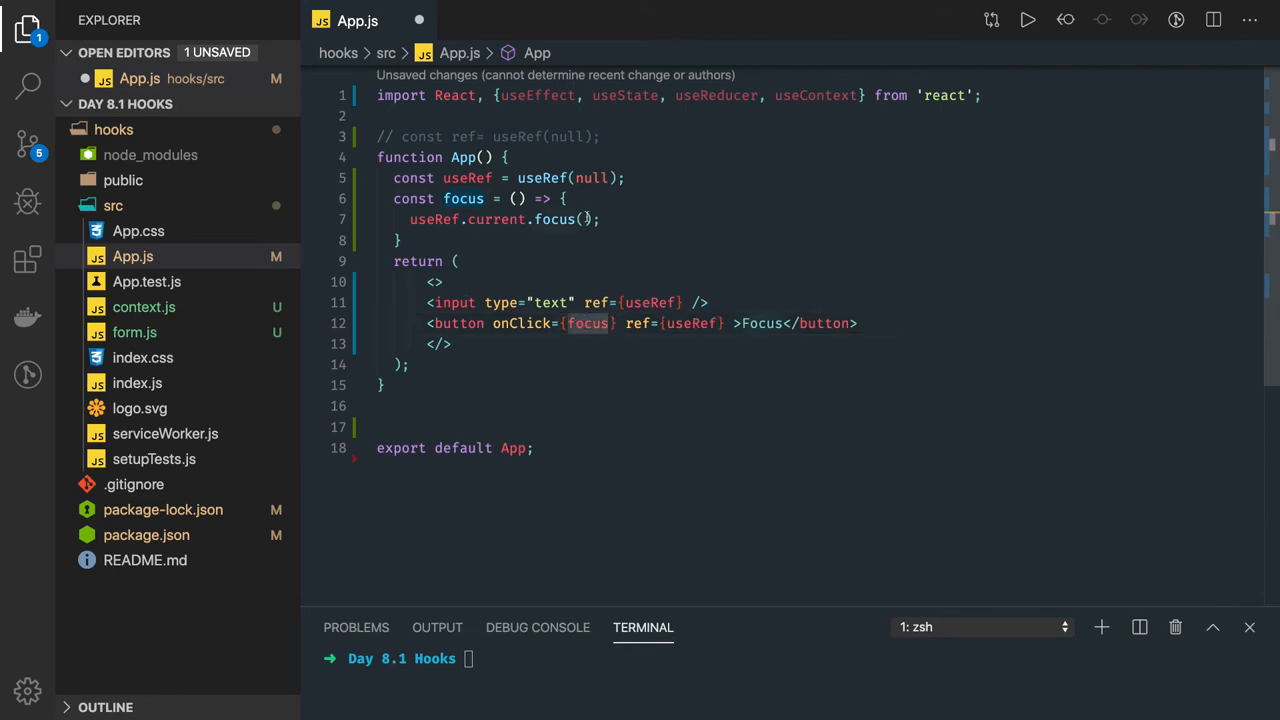
type(".setAttribute(\"disabled\", true);")
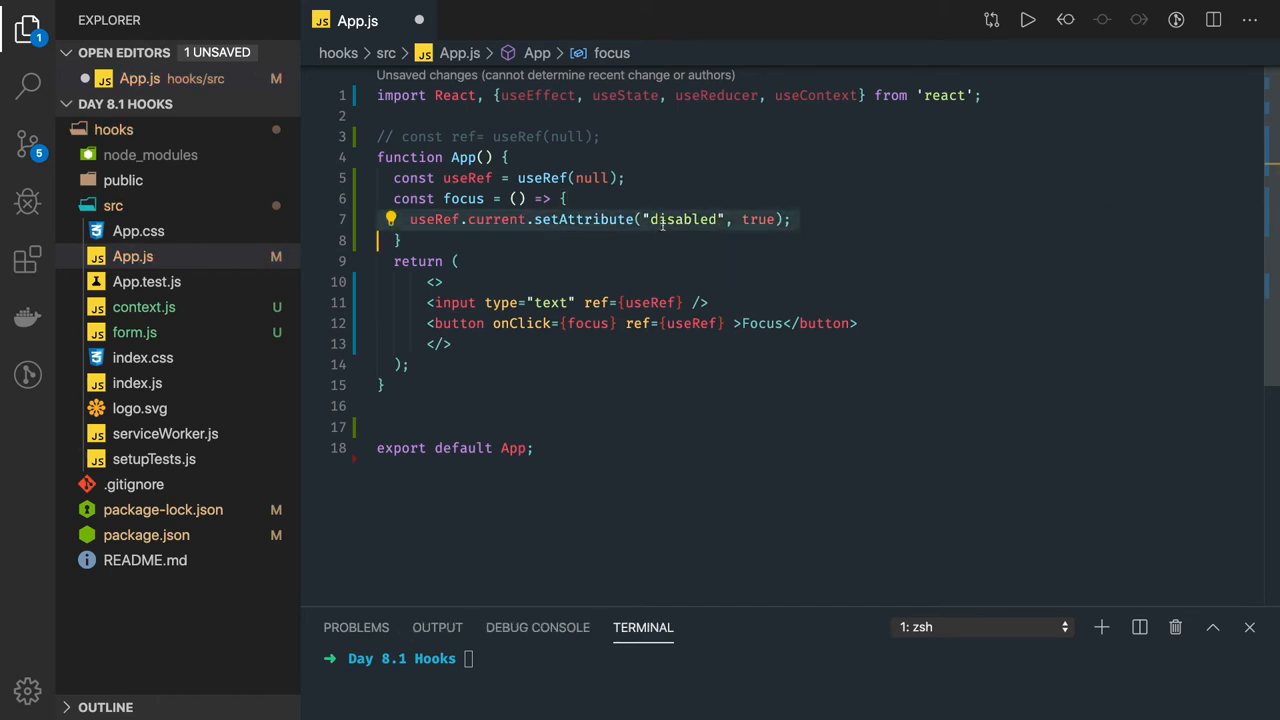
- Rename the ref variable from useRef to btnRef in the declaration and button attribute
left_click(490, 218)
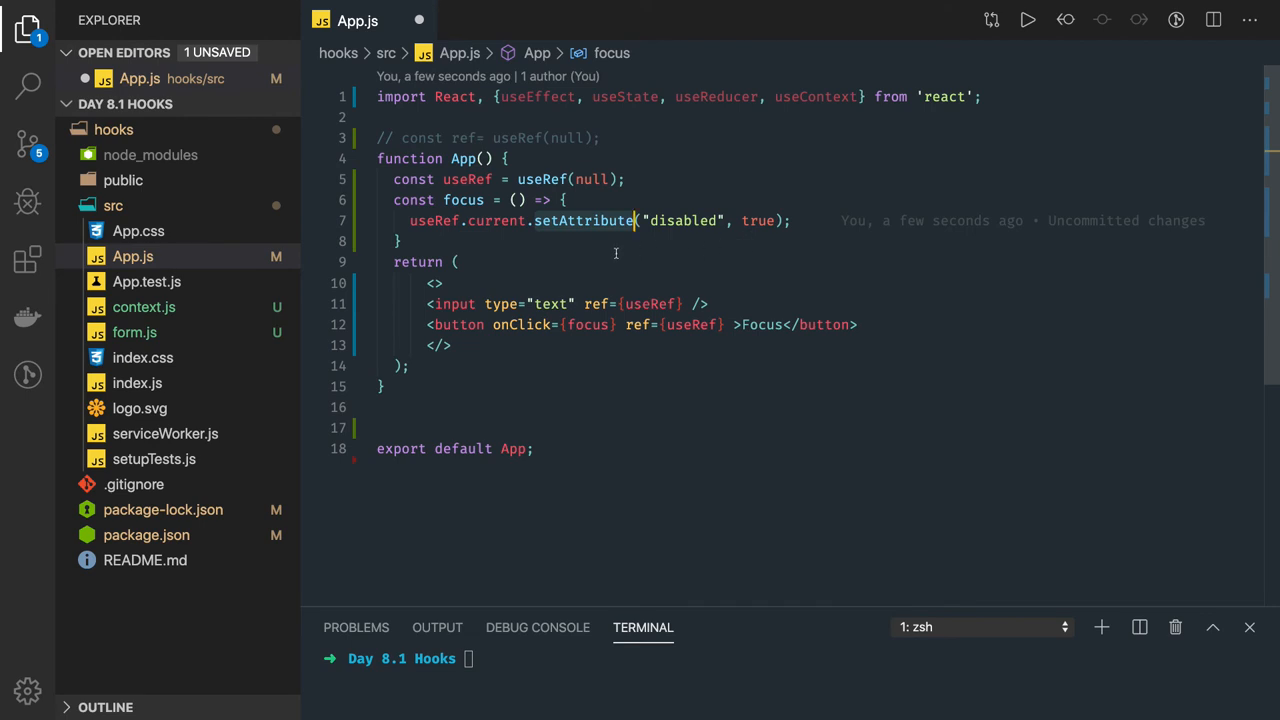
mouse_move(680, 258)
type("btn")
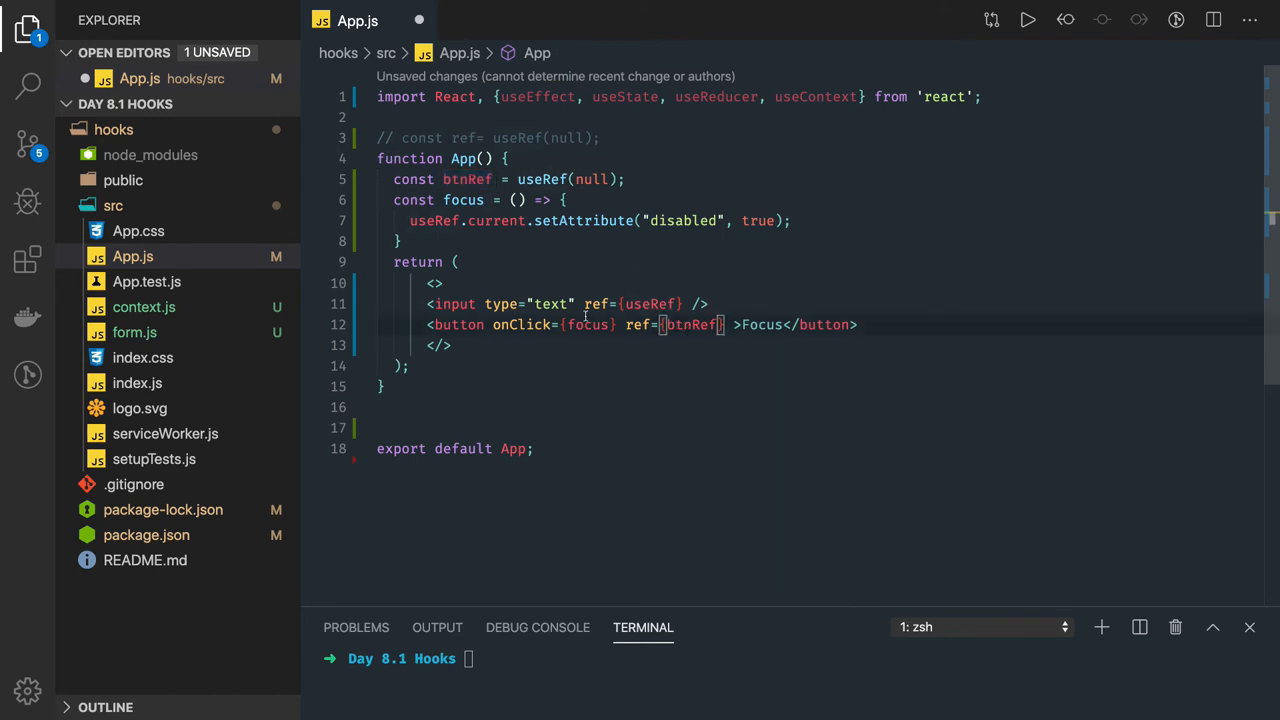
- Select the old ref name inside the focus handler to rename it btnRef
double_click(588, 324)
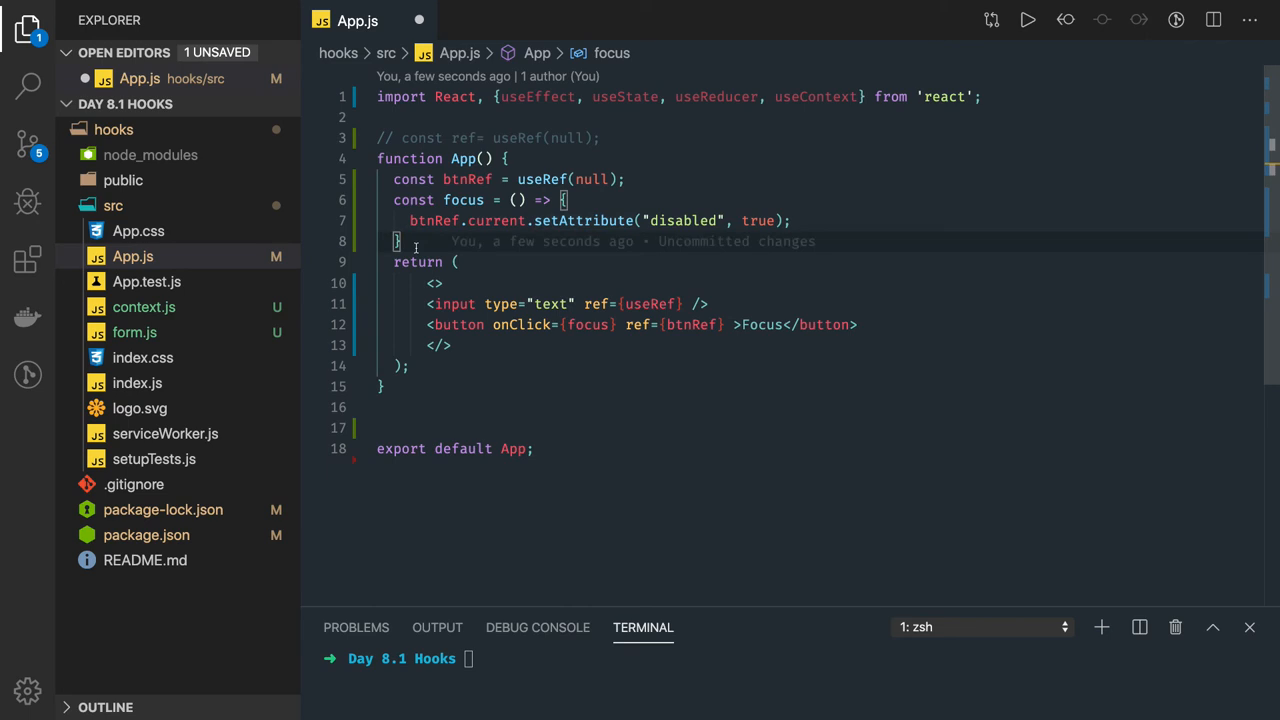
mouse_move(504, 564)
type("0")
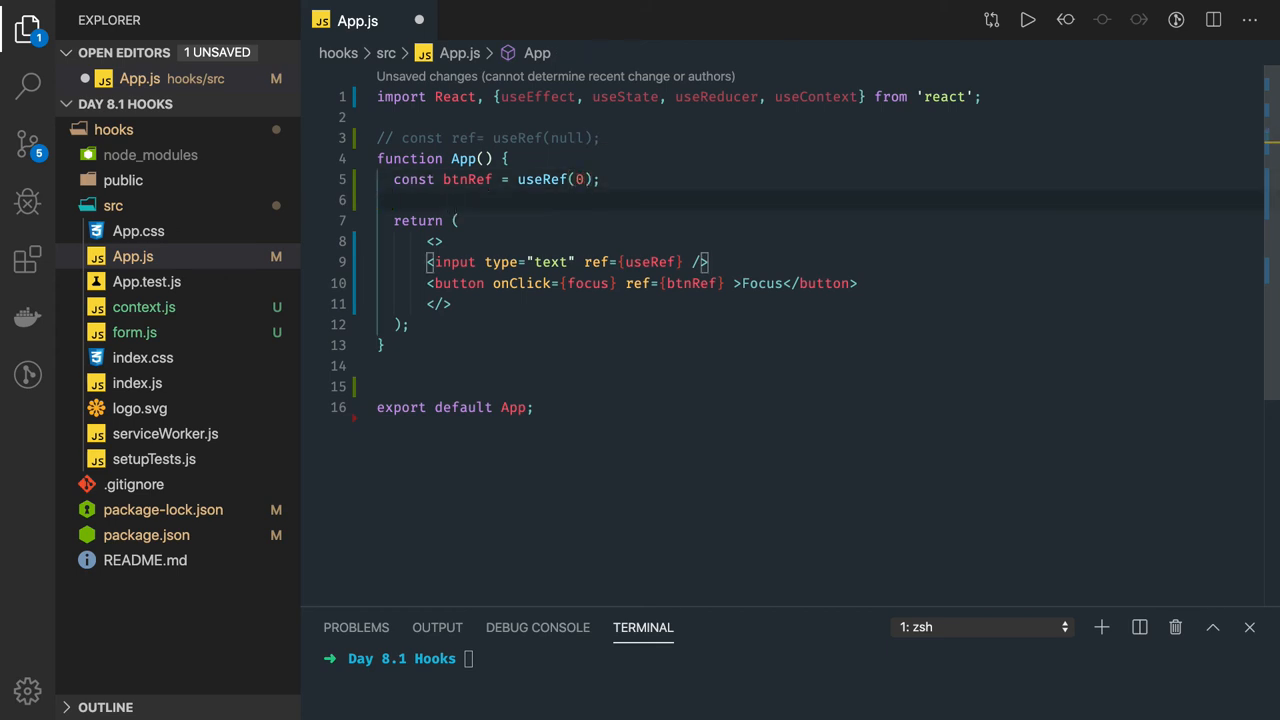
- Add an empty useEffect(() => { }, []) block to the component
type("useEffect")
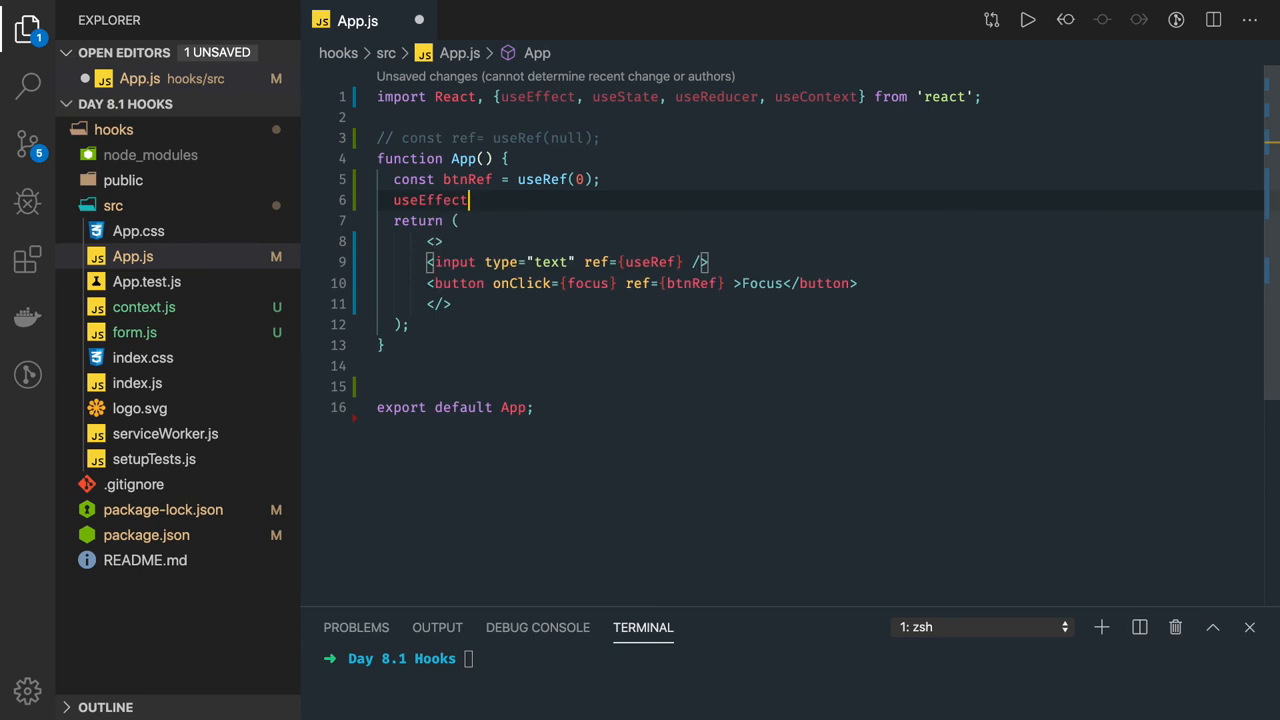
type("(() => {")
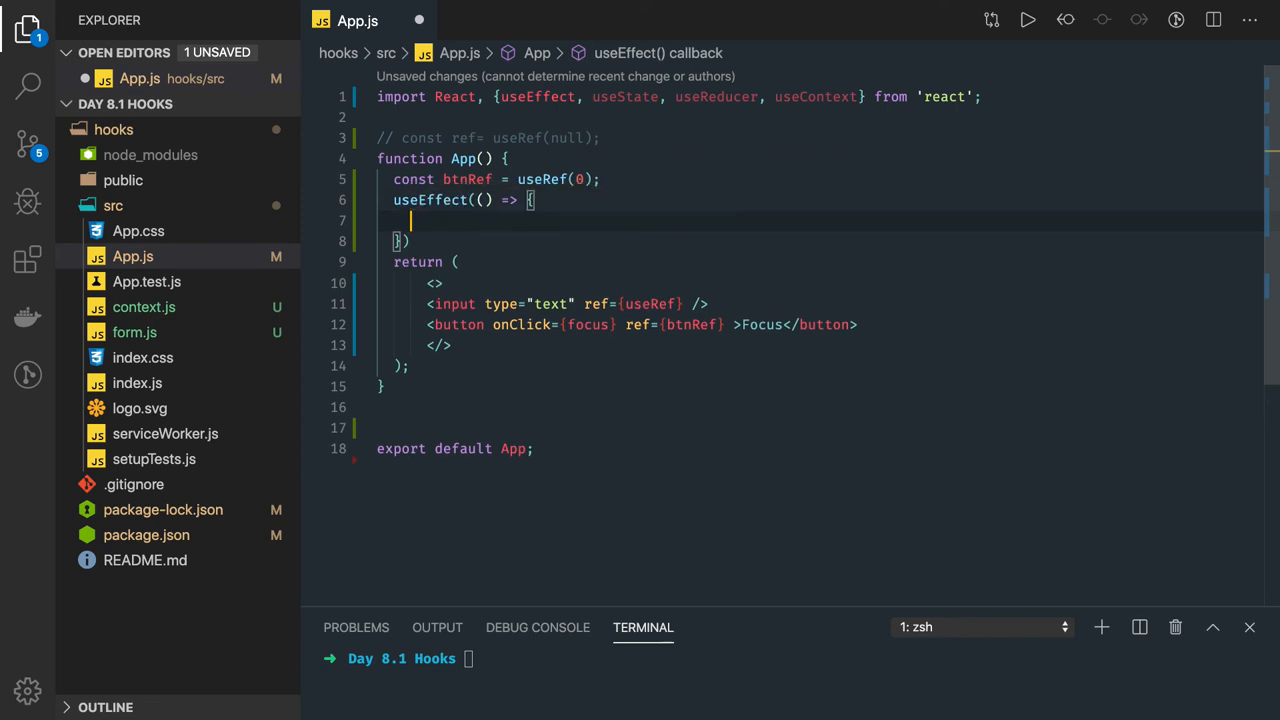
type(", []")
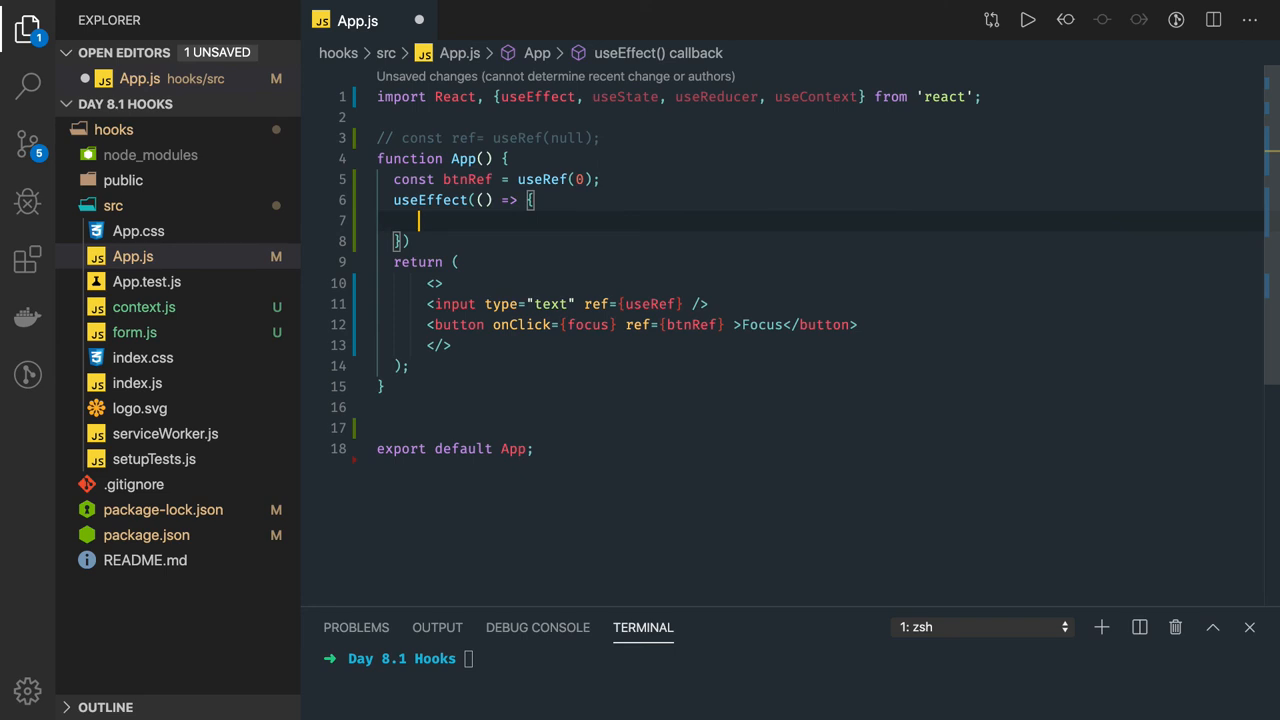
- Inside useEffect set btnRef.current = btnRef.current + 1
type("ref")
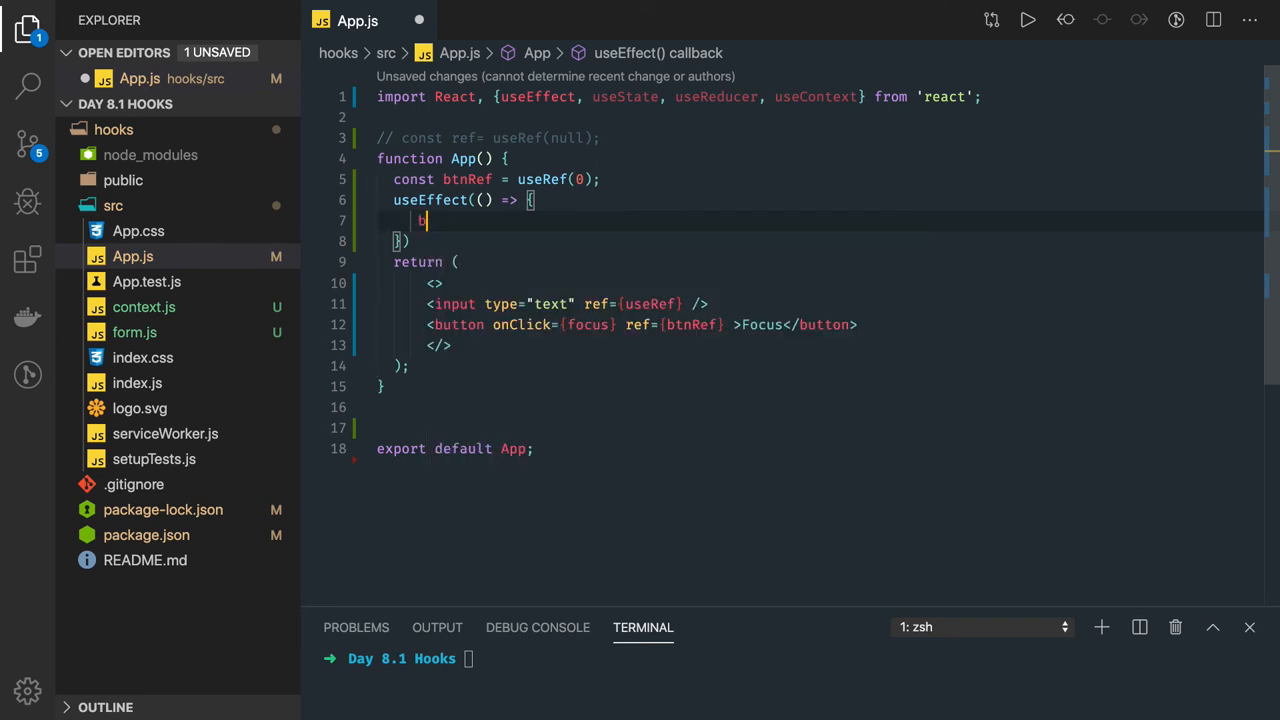
type("tnRef")
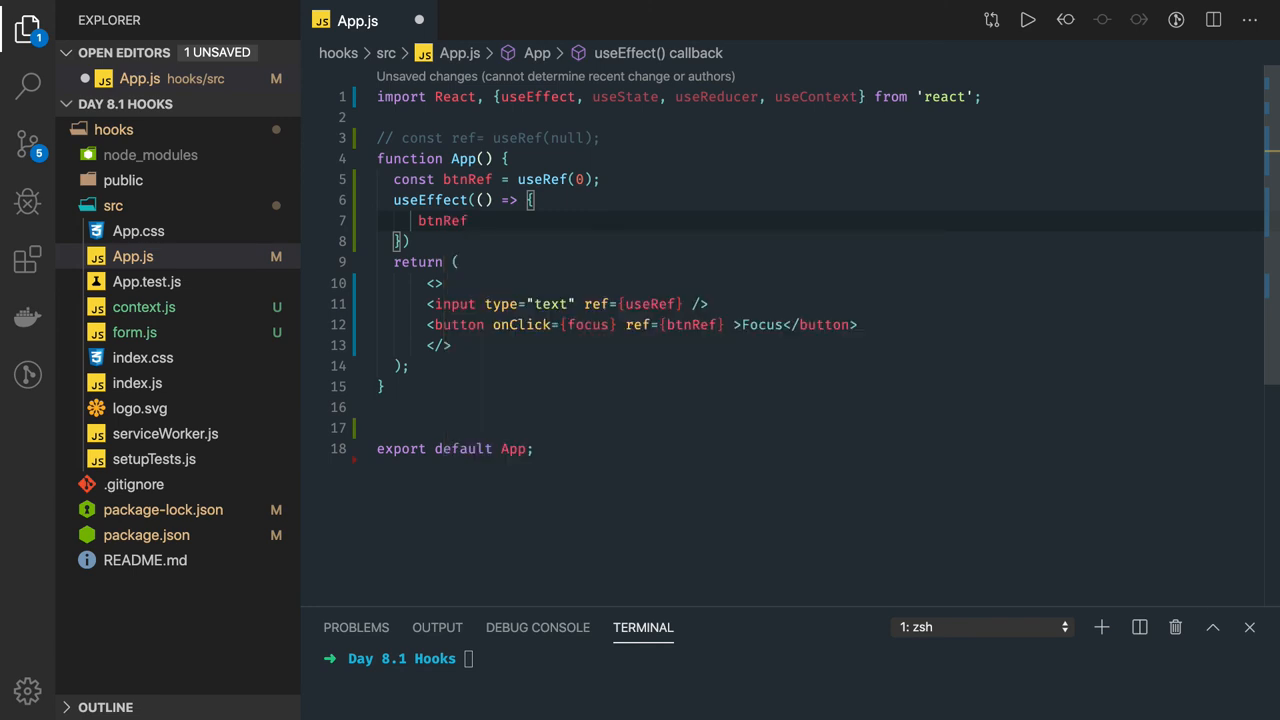
type(".current =")
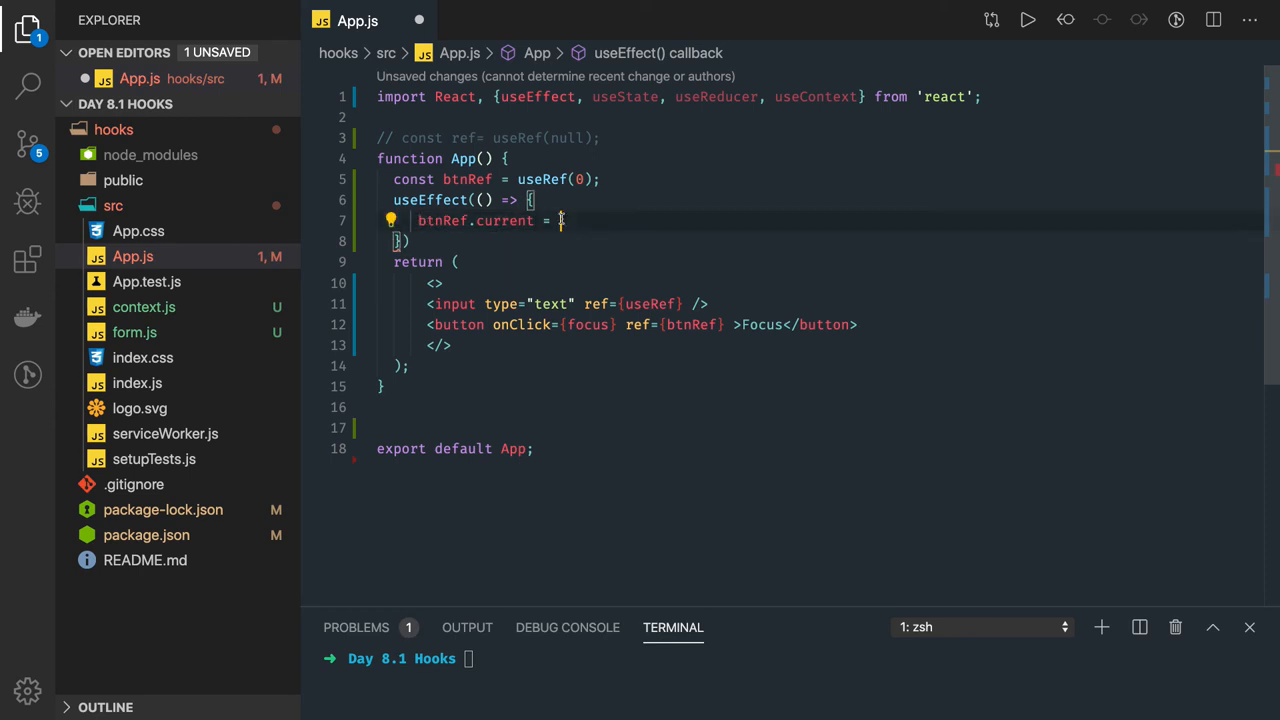
type("btnRef.current +1")
type("const")
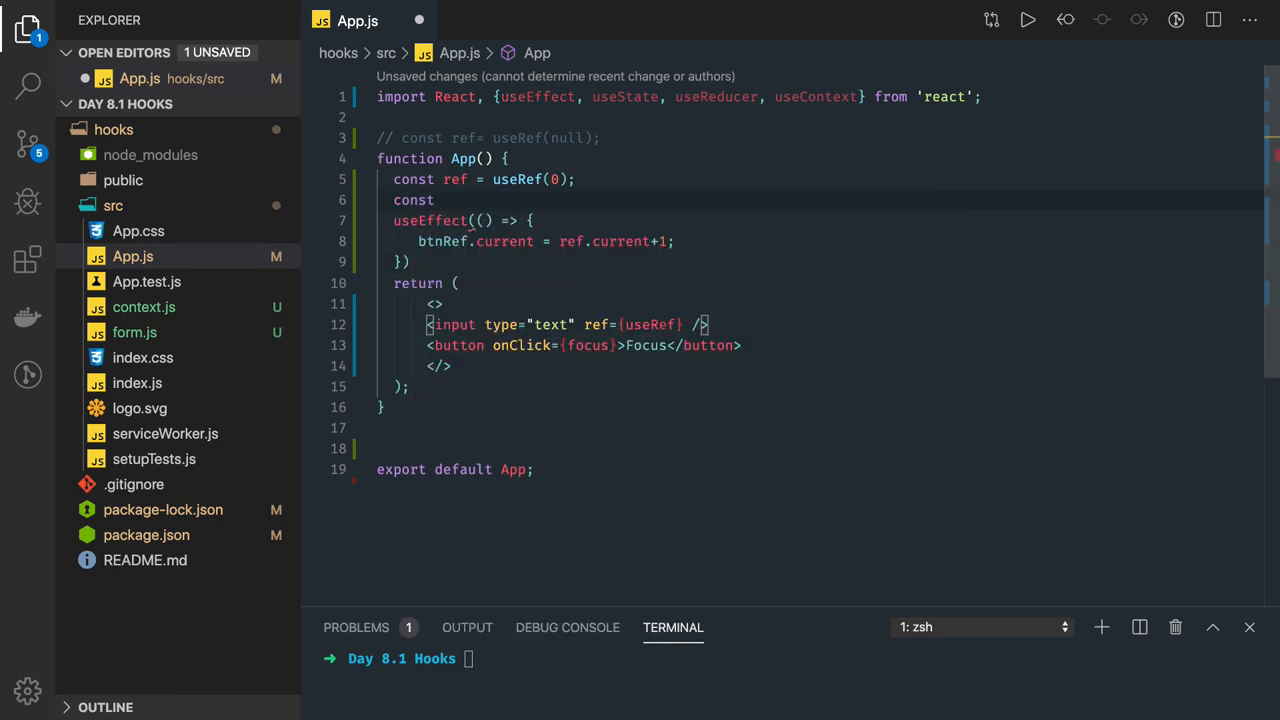
- Declare const [count, setCount] = useState(0) below the ref
type("[count, setCou")
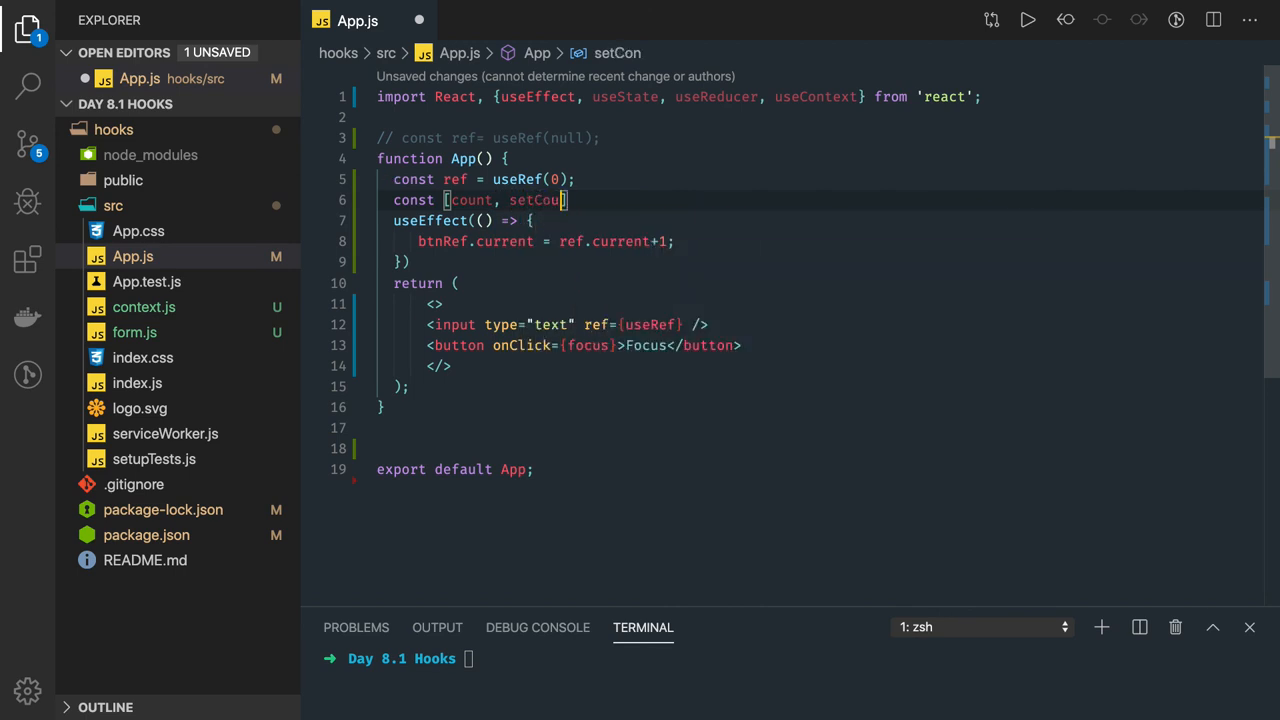
type("nt] =")
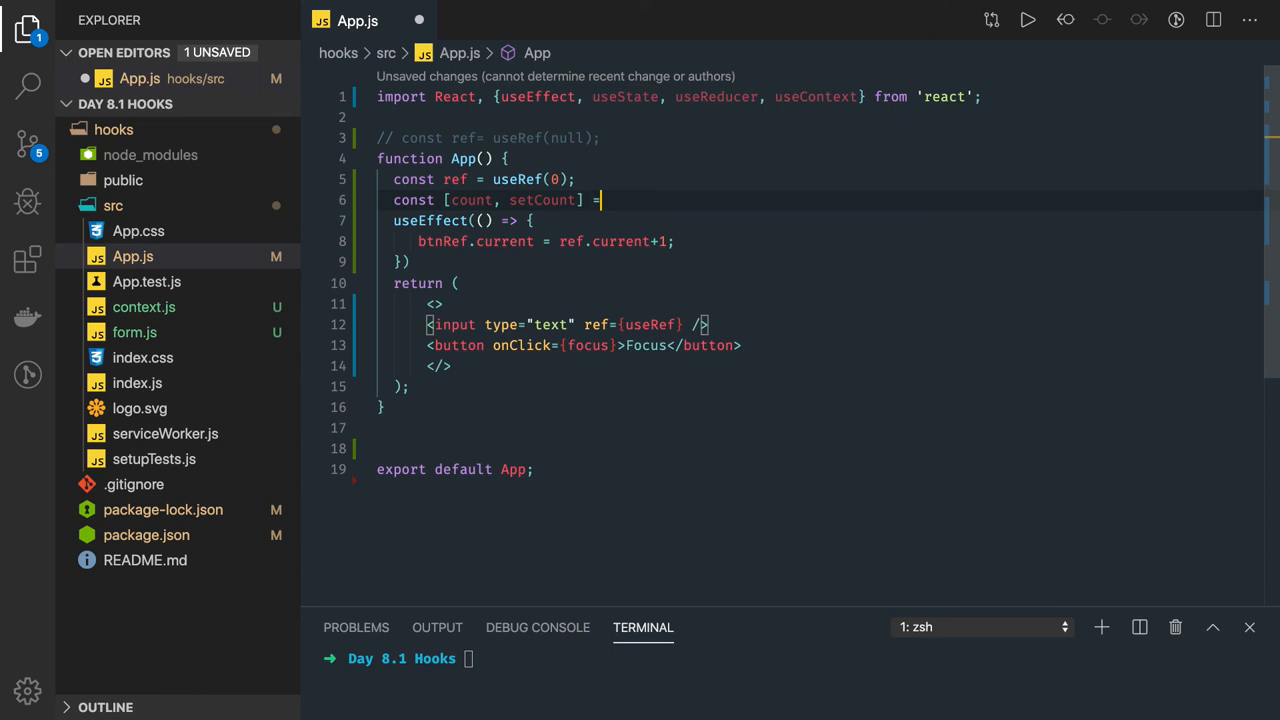
type("useState")
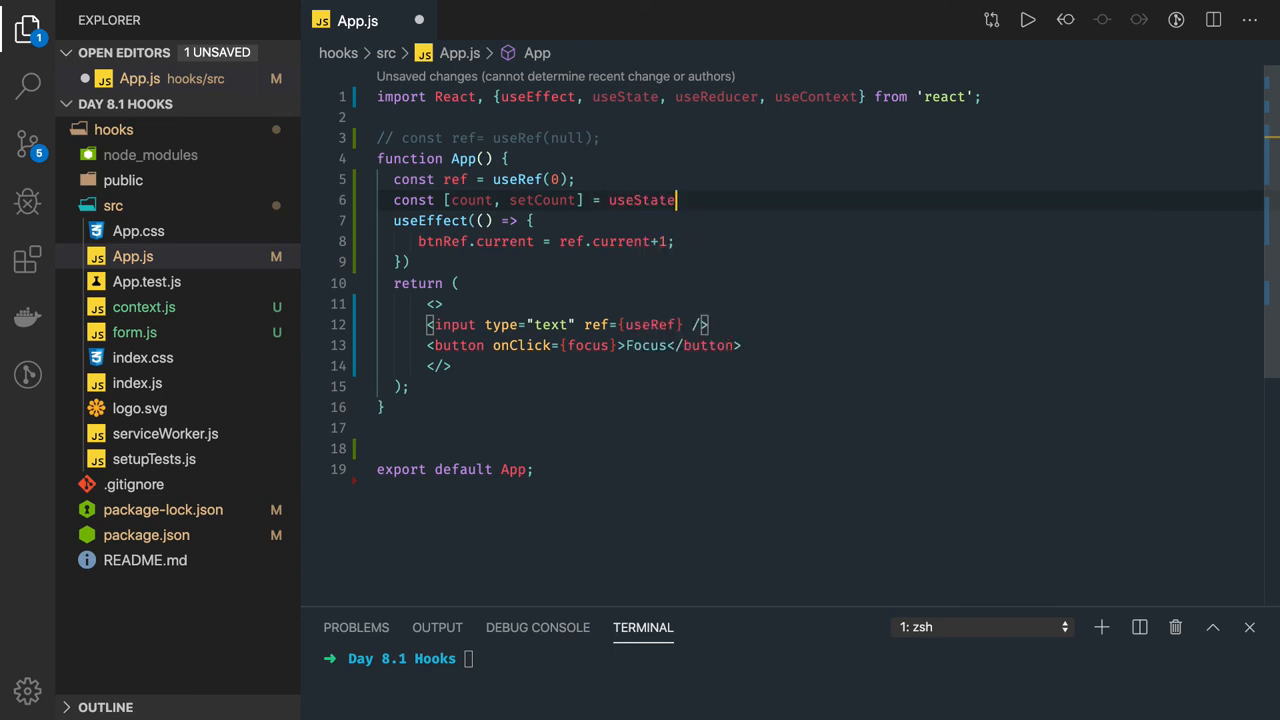
type("(0);")
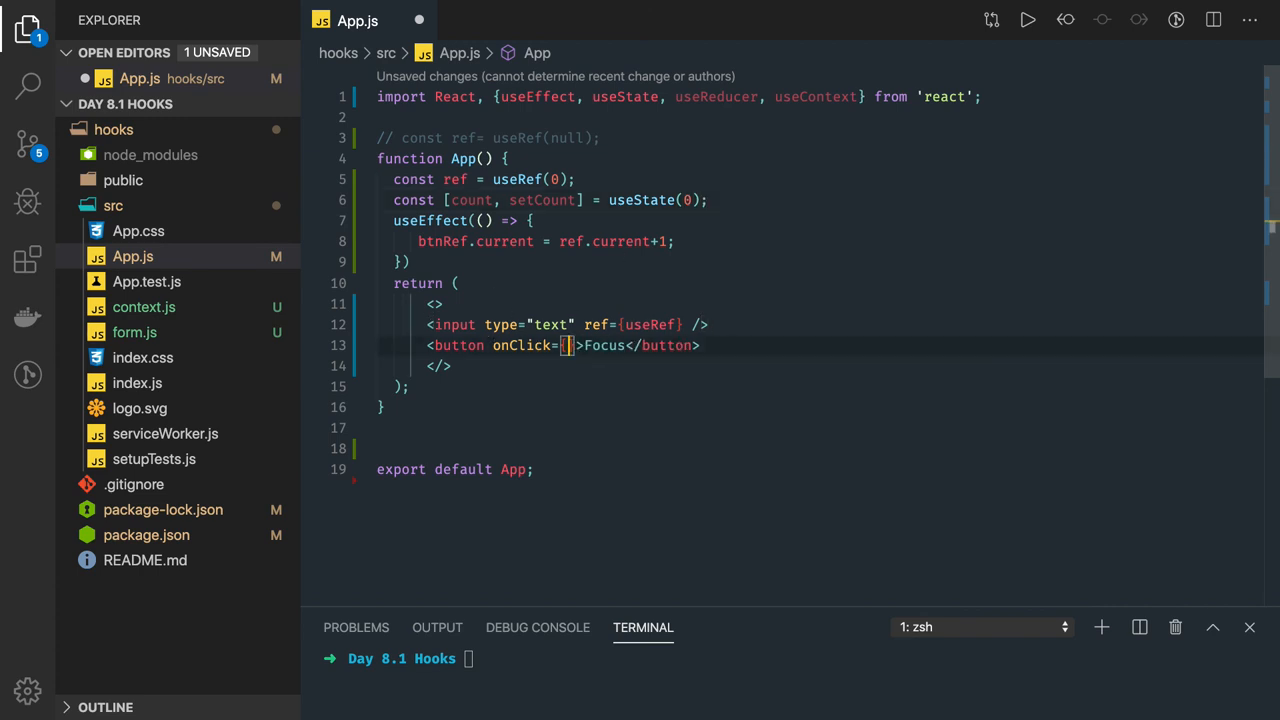
- Make the button's onClick an arrow function calling setCount(count...)
type("() =>")
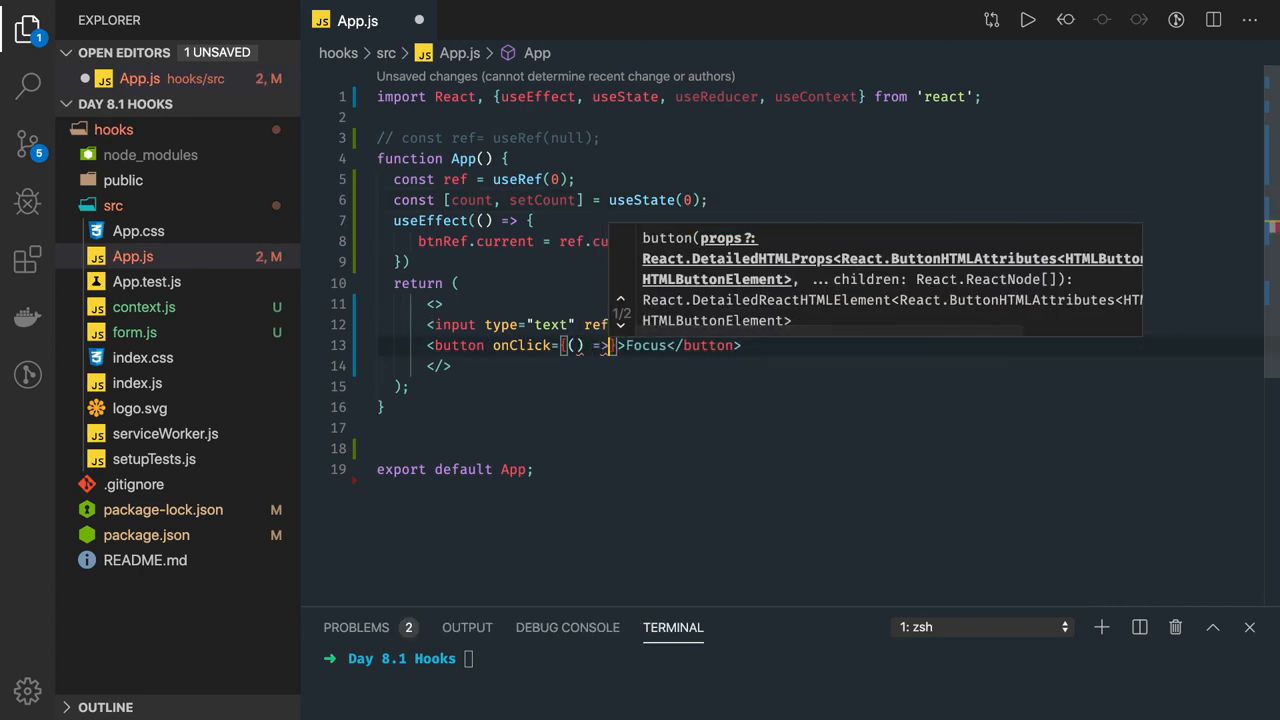
type("setCount")
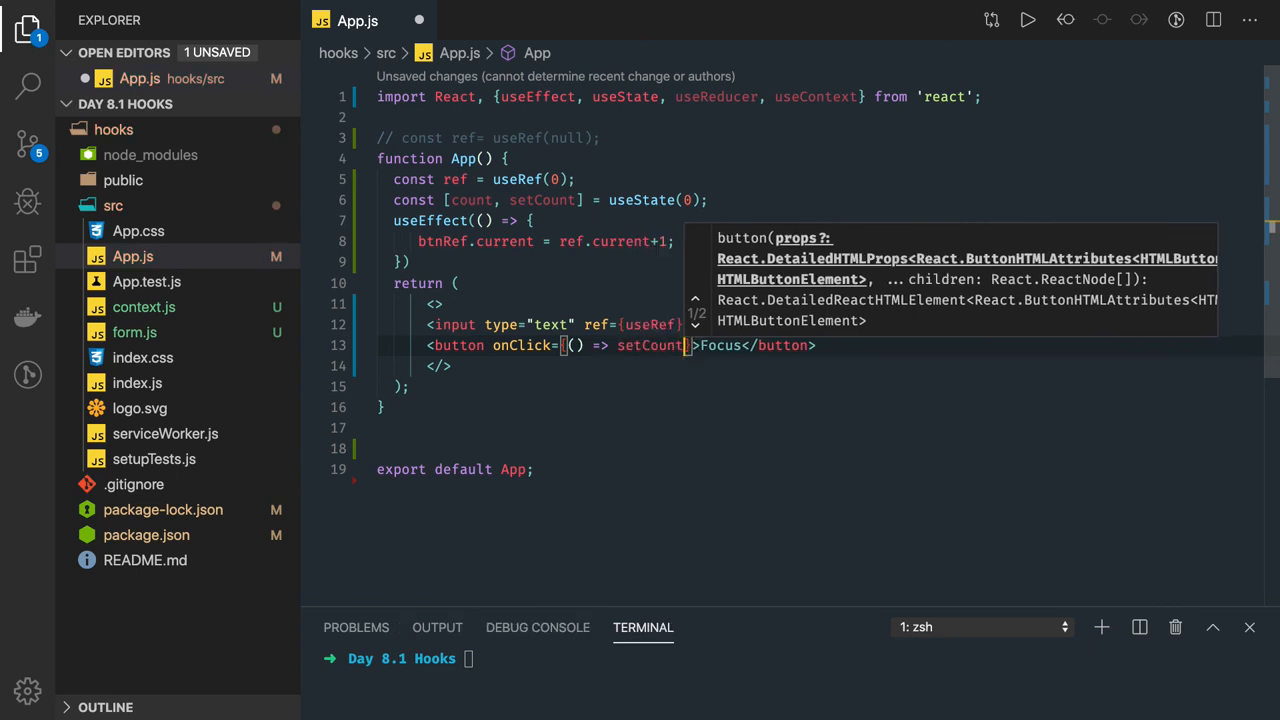
type("(")
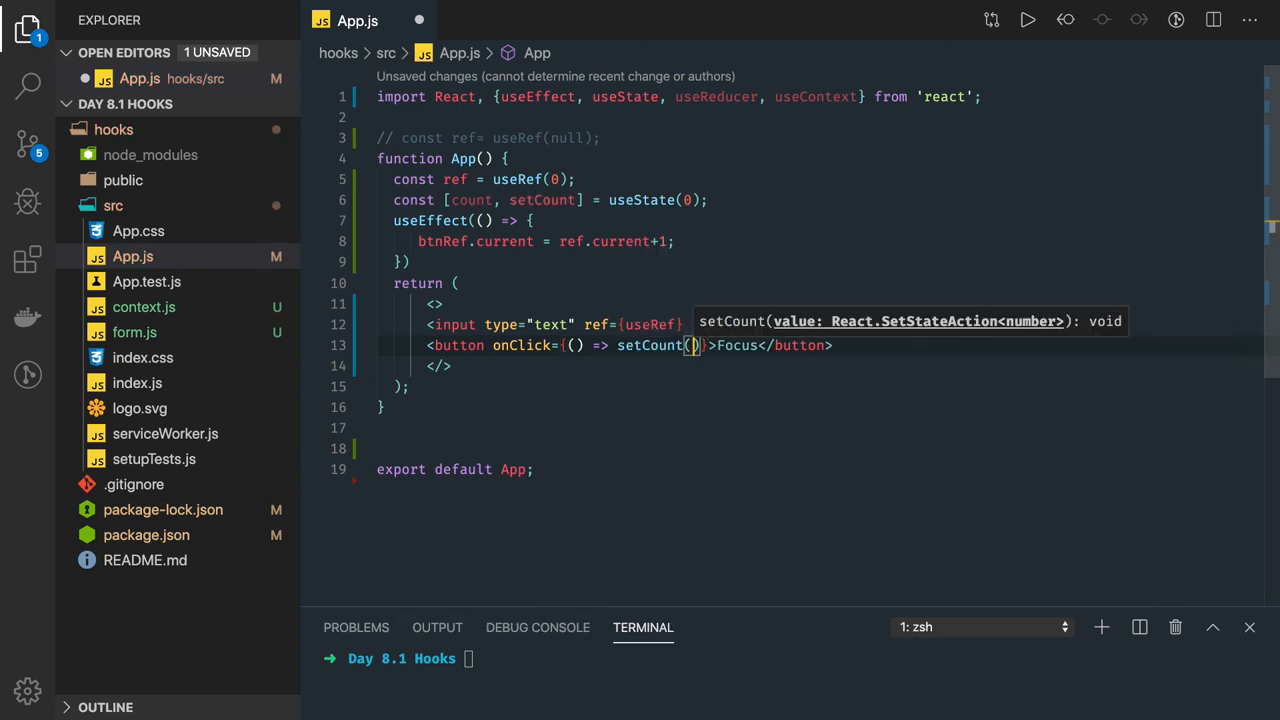
type("con")
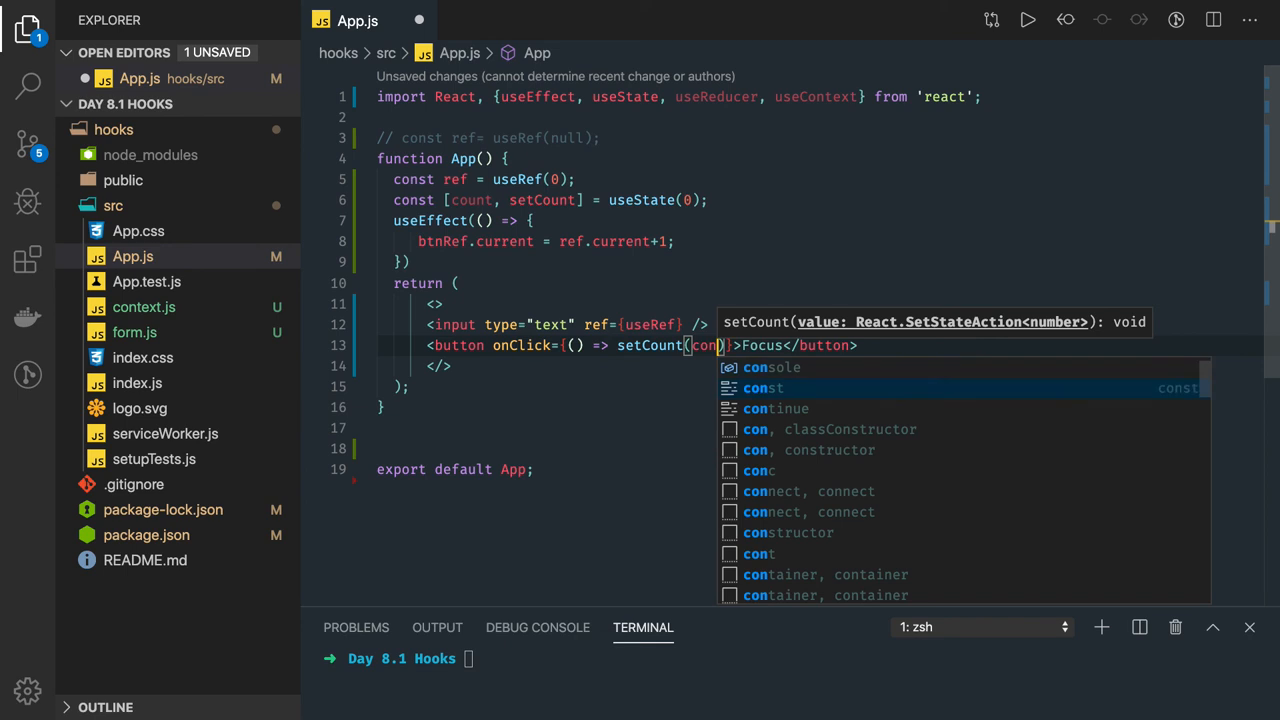
type("u")
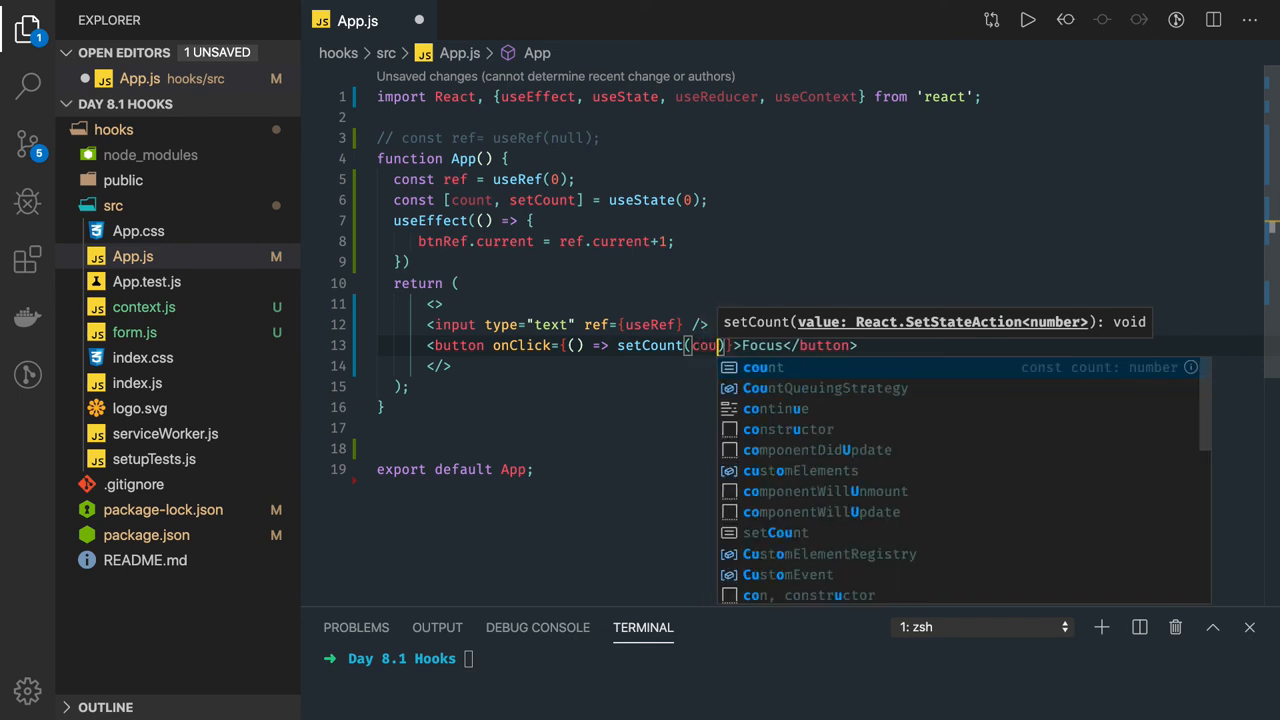